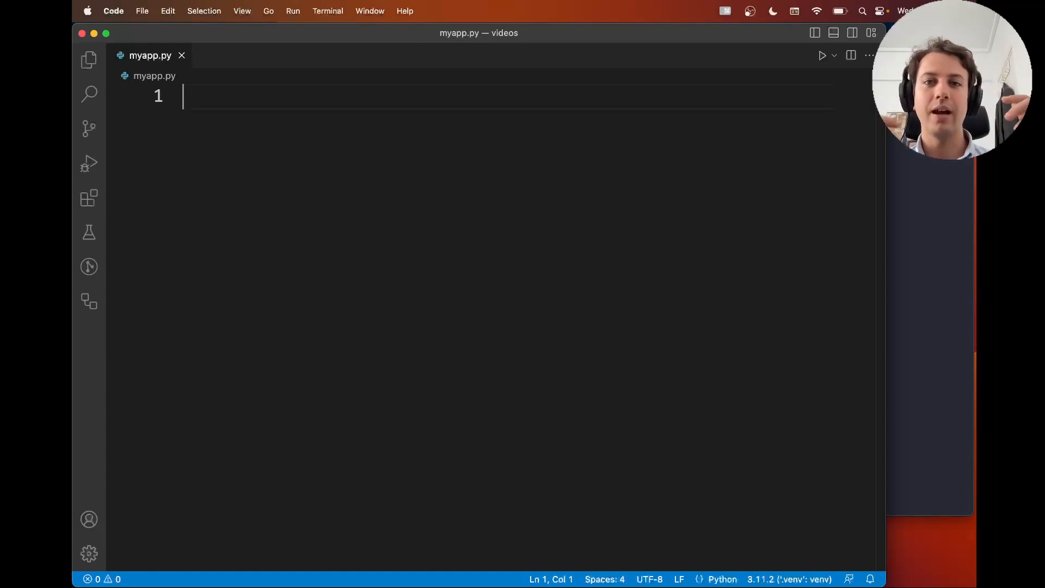
- Import App from textual.app and Button from textual.widgets in myapp.py
{"action": "type", "text": "from textu"}
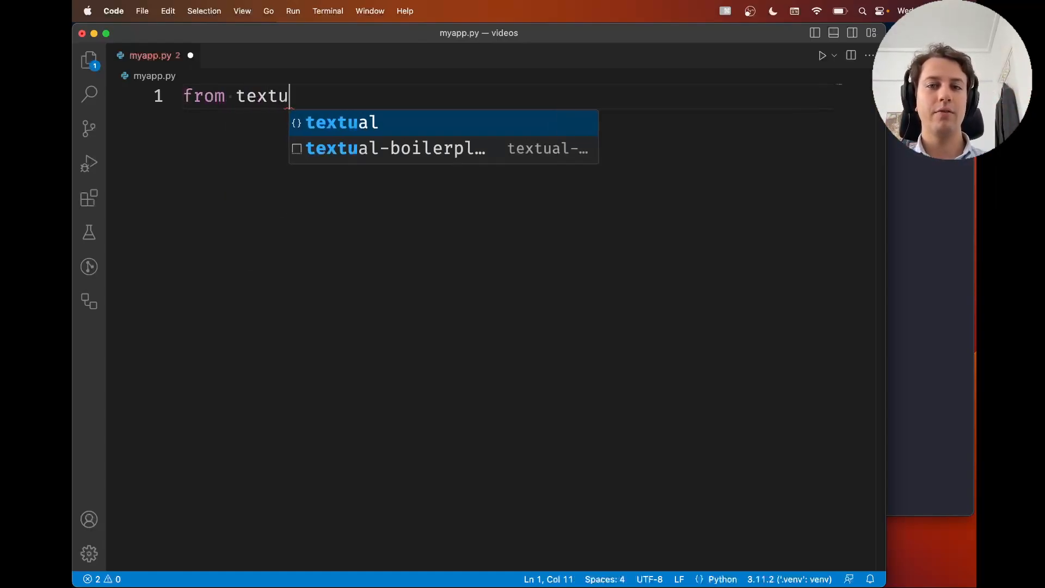
{"action": "type", "text": "al.app import App"}
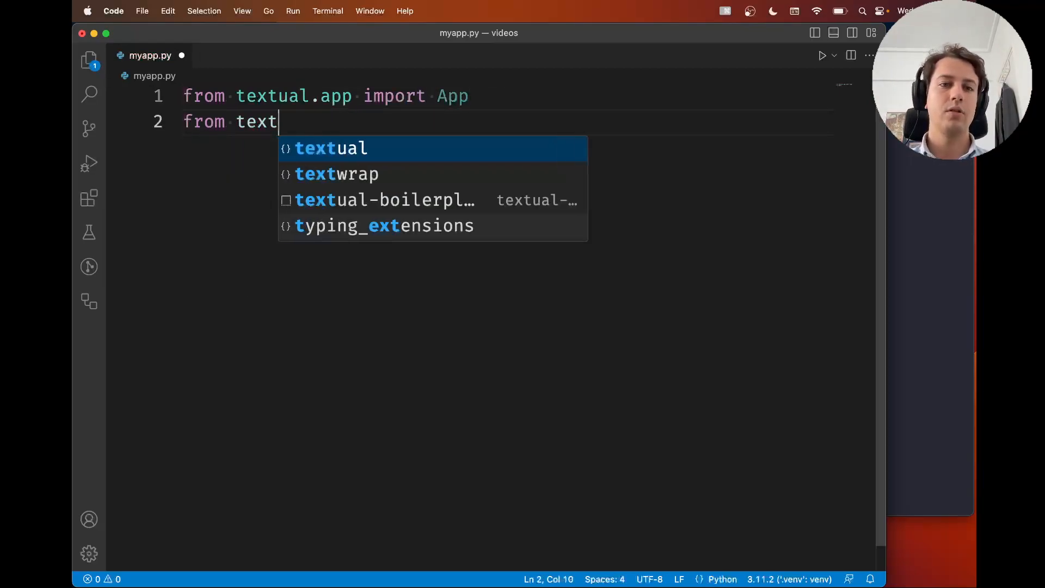
{"action": "type", "text": "ual.widgets import Button"}
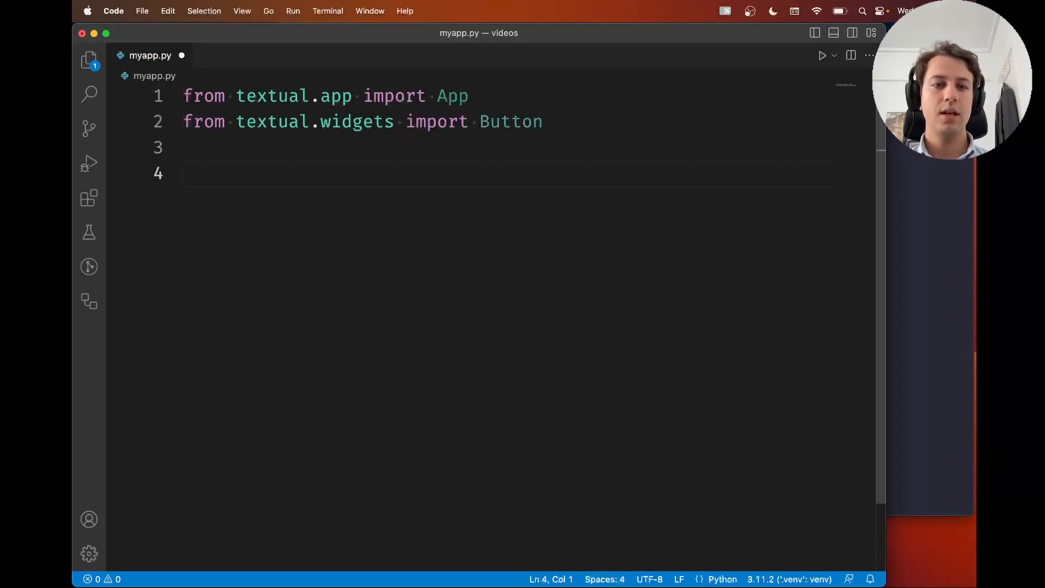
- Define MyApp(App) with compose yielding Button("Exit the app"), run via MyApp().run() under __main__
{"action": "type", "text": "class MyApp(A"}
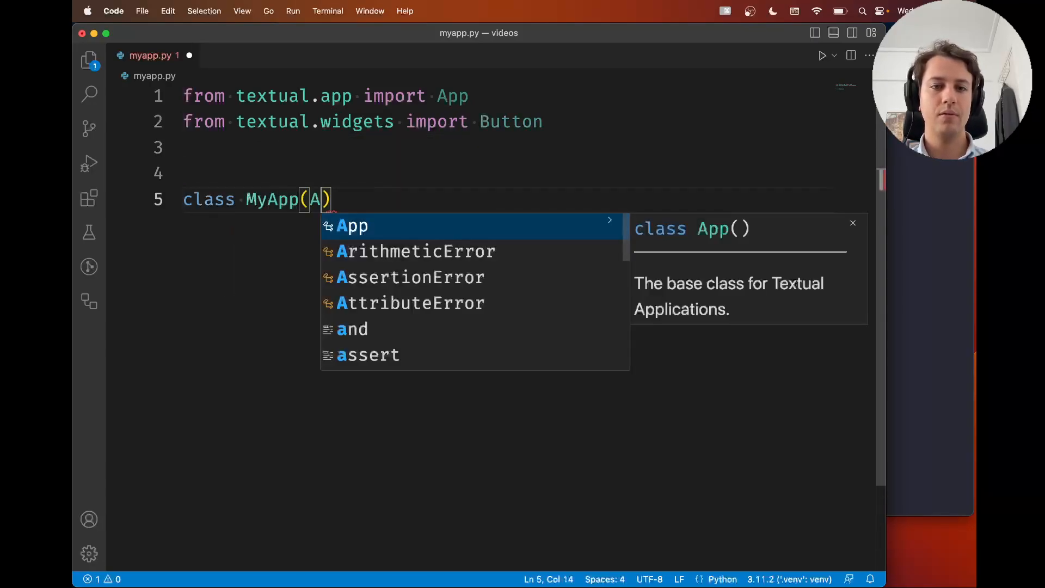
{"action": "type", "text": "pp):"}
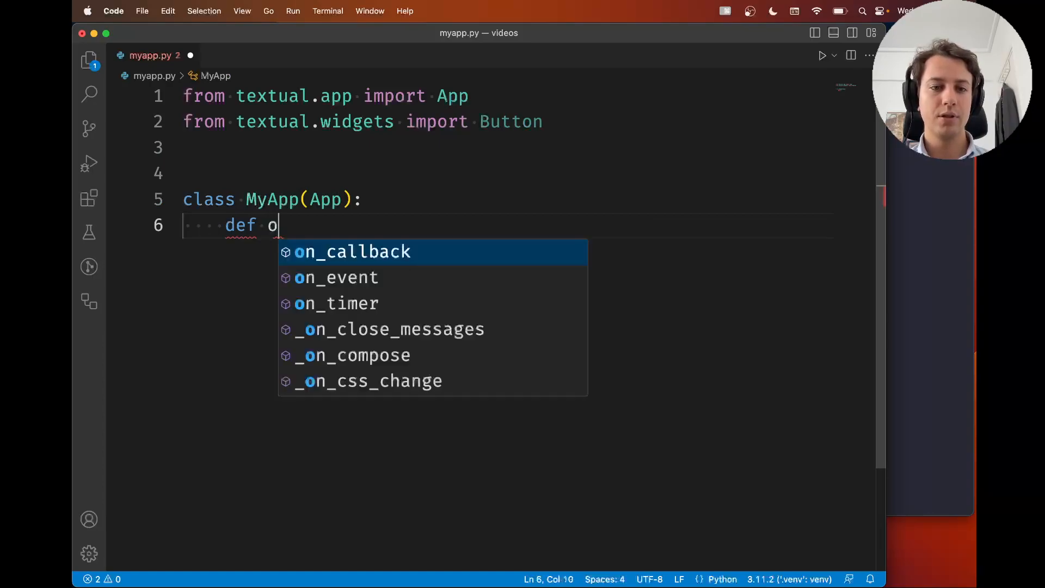
{"action": "type", "text": "compose(self):"}
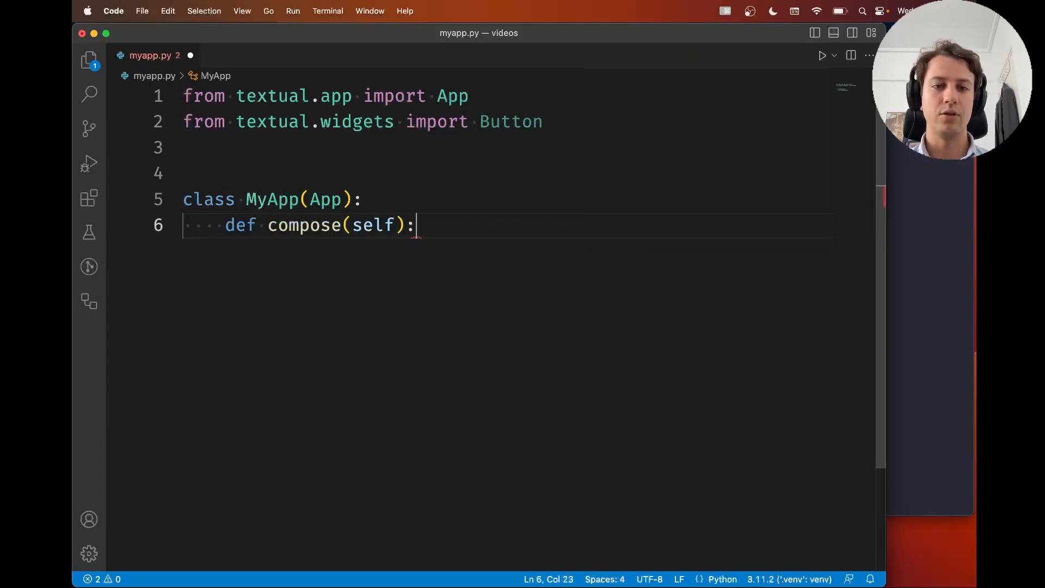
{"action": "type", "text": "yield Button(\"Exit the app"}
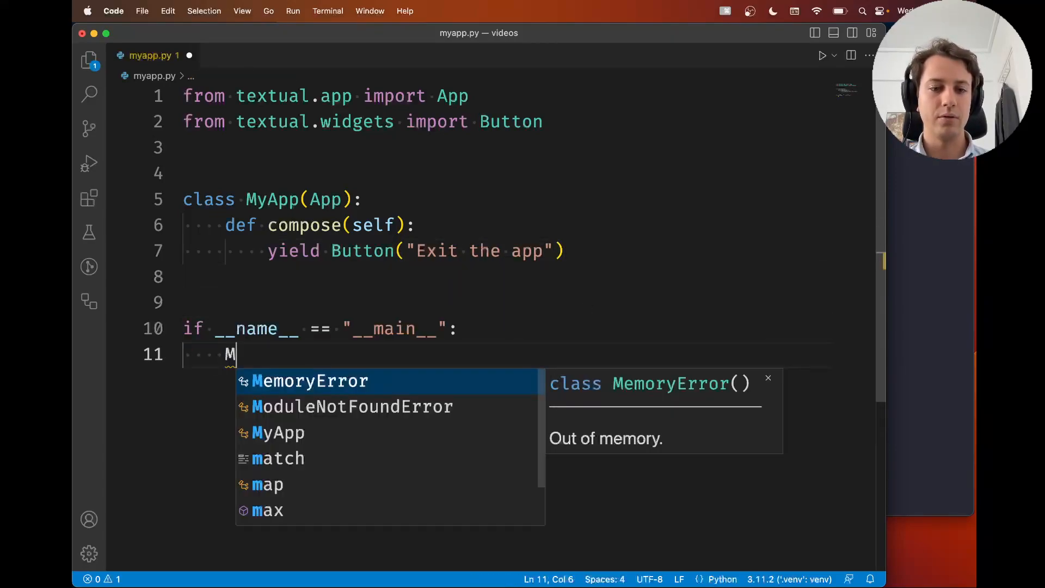
{"action": "type", "text": "yApp().run"}
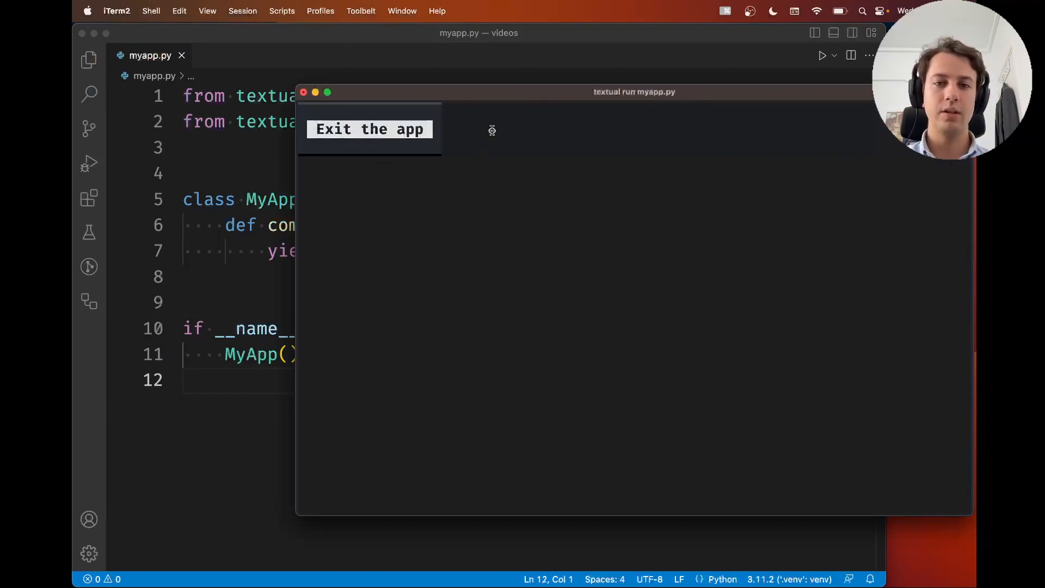
{"action": "mouse_move", "coordinate": [414, 161]}
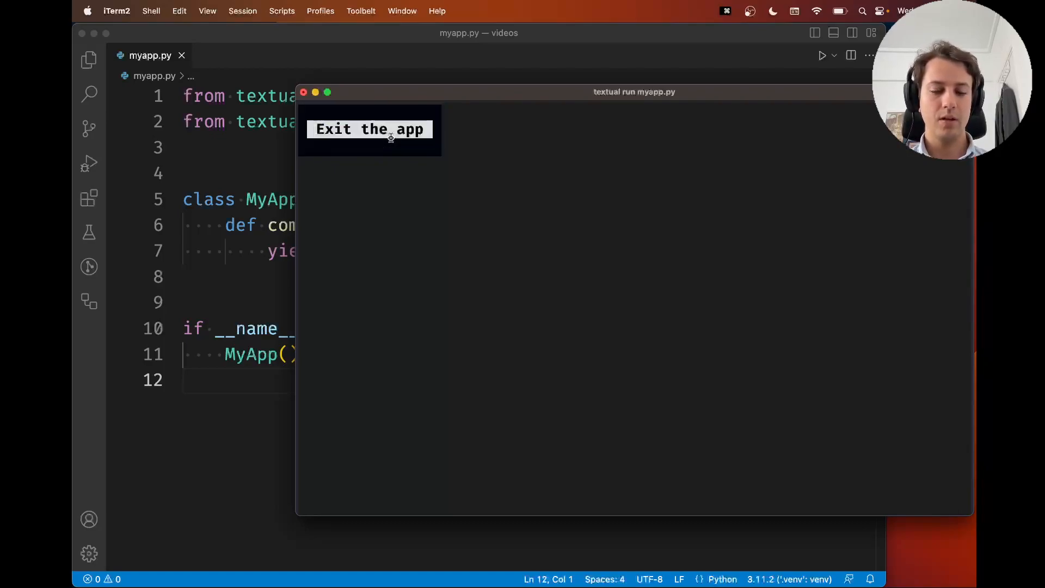
{"action": "mouse_move", "coordinate": [422, 190]}
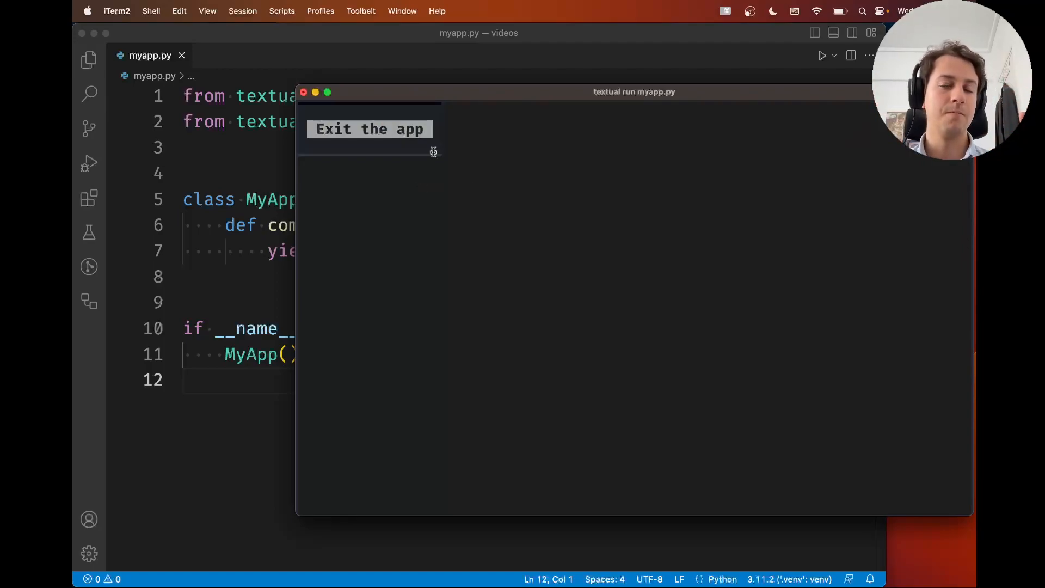
{"action": "mouse_move", "coordinate": [503, 202]}
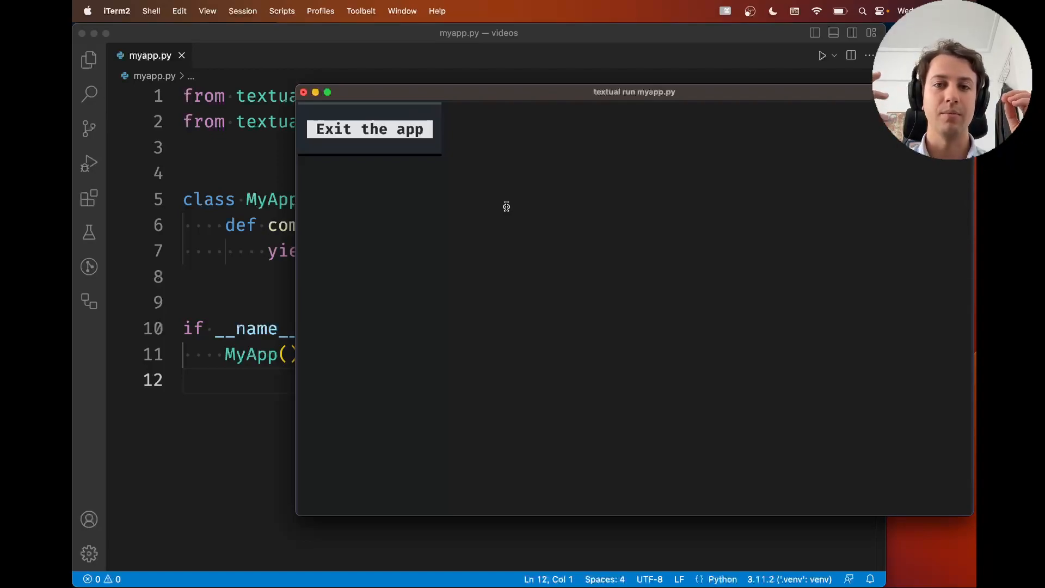
{"action": "mouse_move", "coordinate": [358, 196]}
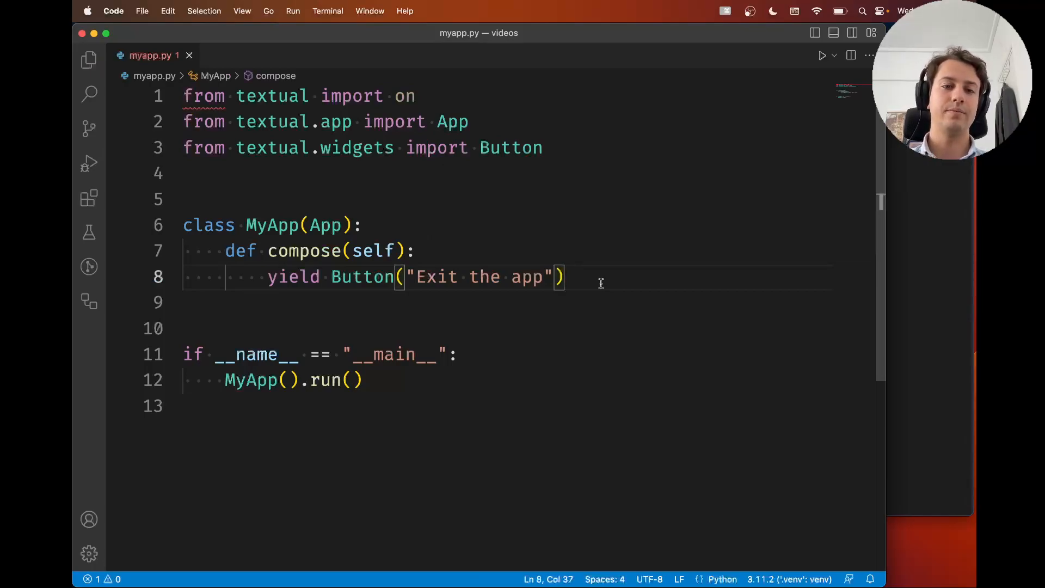
- Add an exit_the_app method to MyApp
{"action": "key", "text": "enter"}
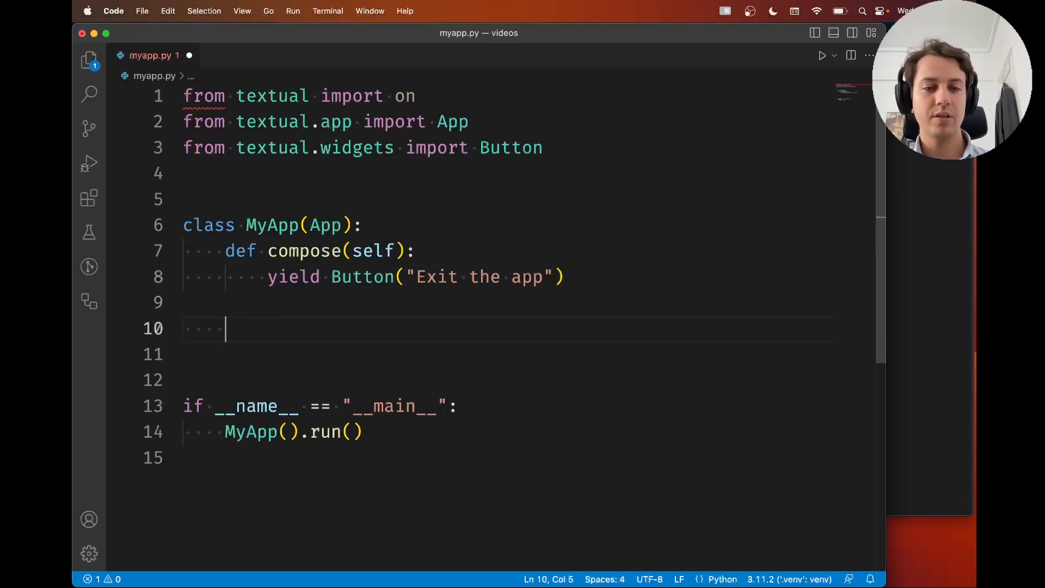
{"action": "type", "text": "def"}
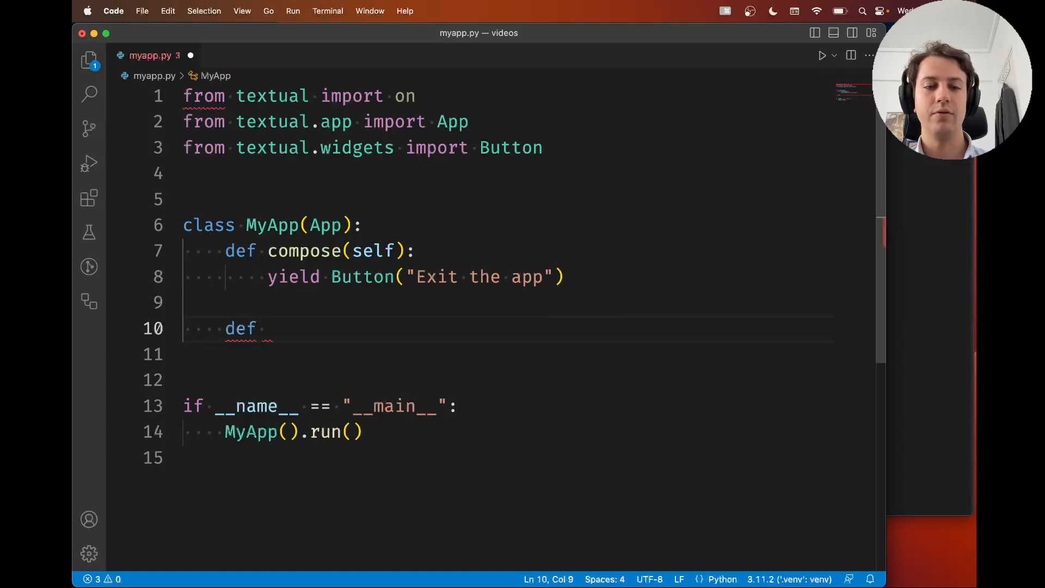
{"action": "type", "text": "exit_the_app(self):"}
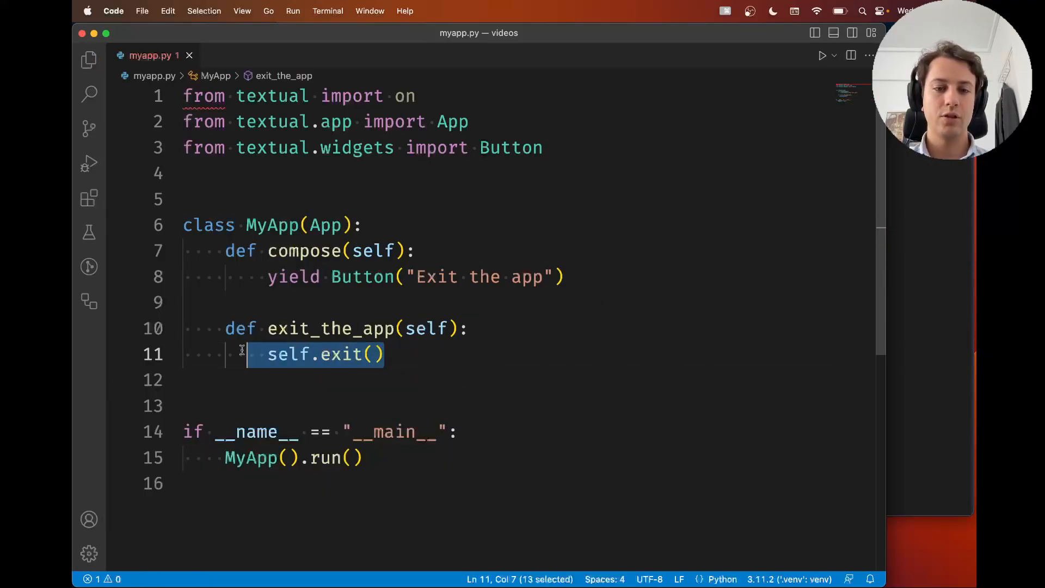
{"action": "left_click", "coordinate": [420, 365]}
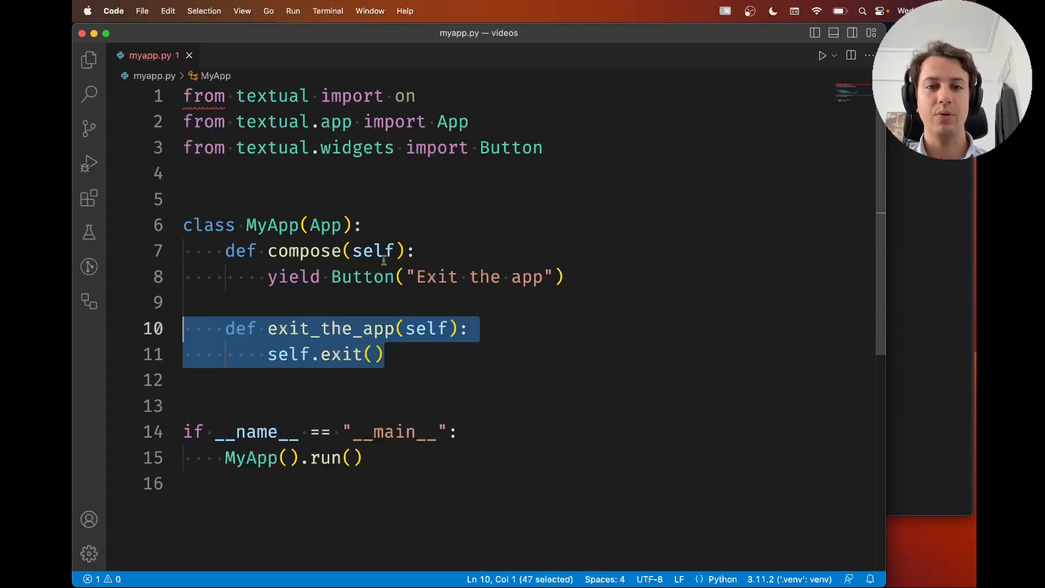
{"action": "type", "text": "@"}
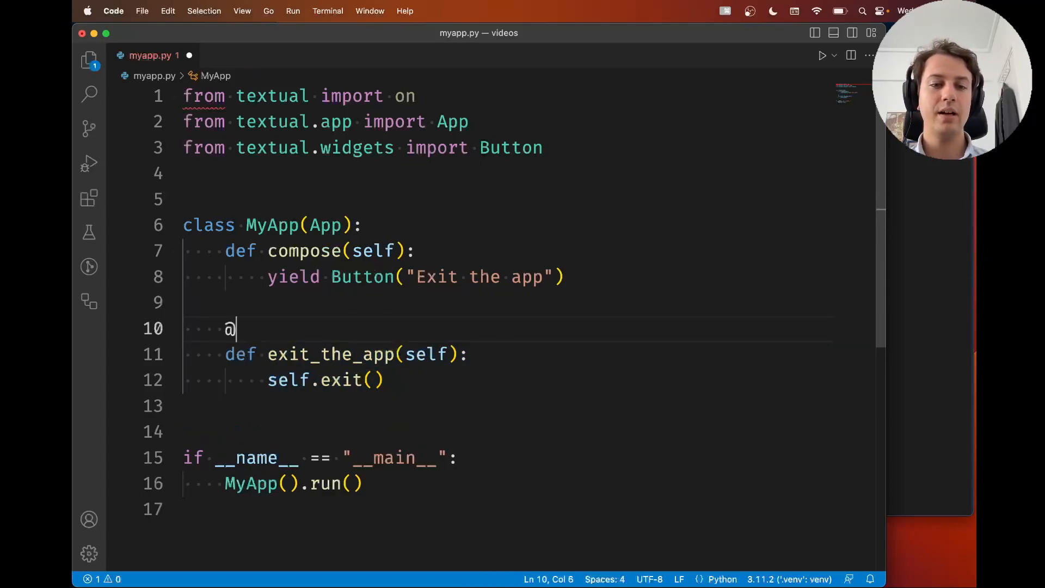
{"action": "type", "text": "on("}
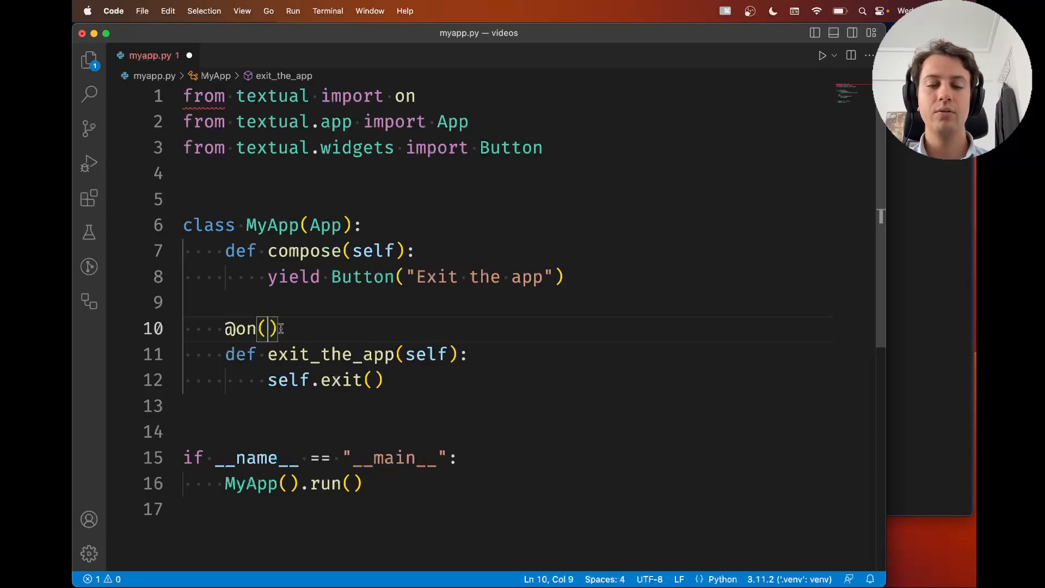
{"action": "mouse_move", "coordinate": [473, 378]}
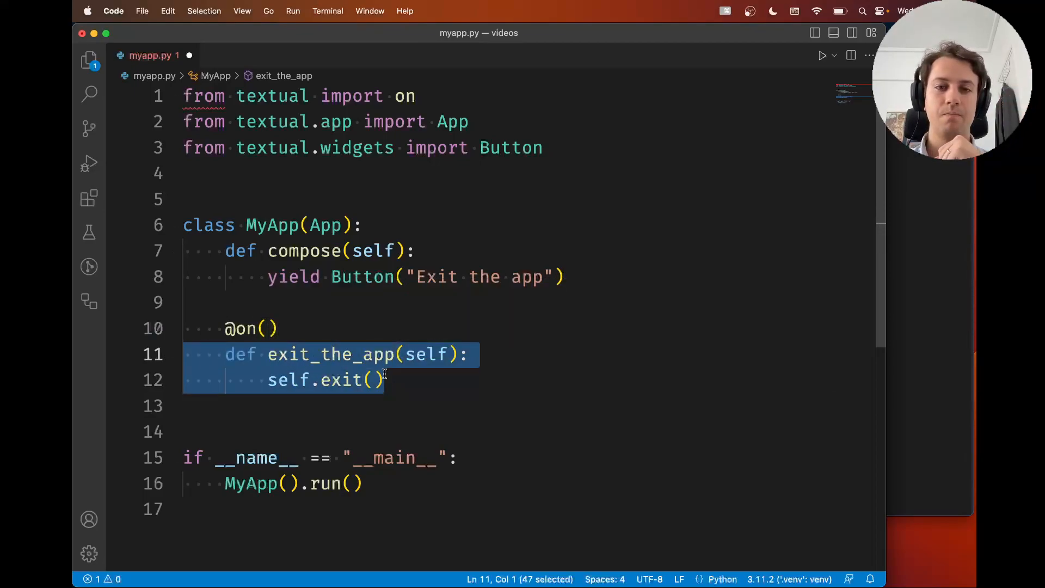
{"action": "double_click", "coordinate": [362, 276]}
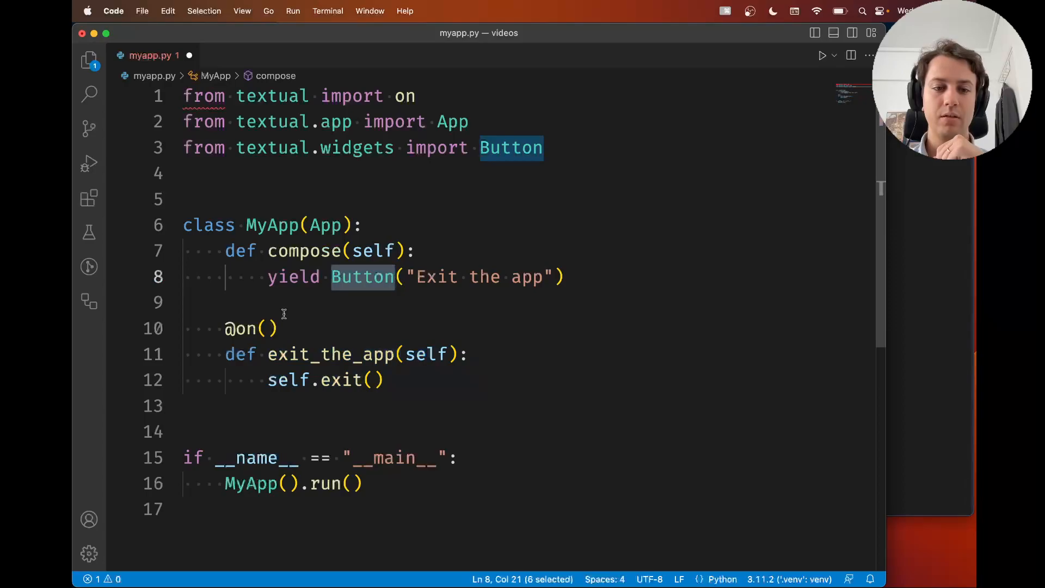
{"action": "type", "text": "Button.Pressed"}
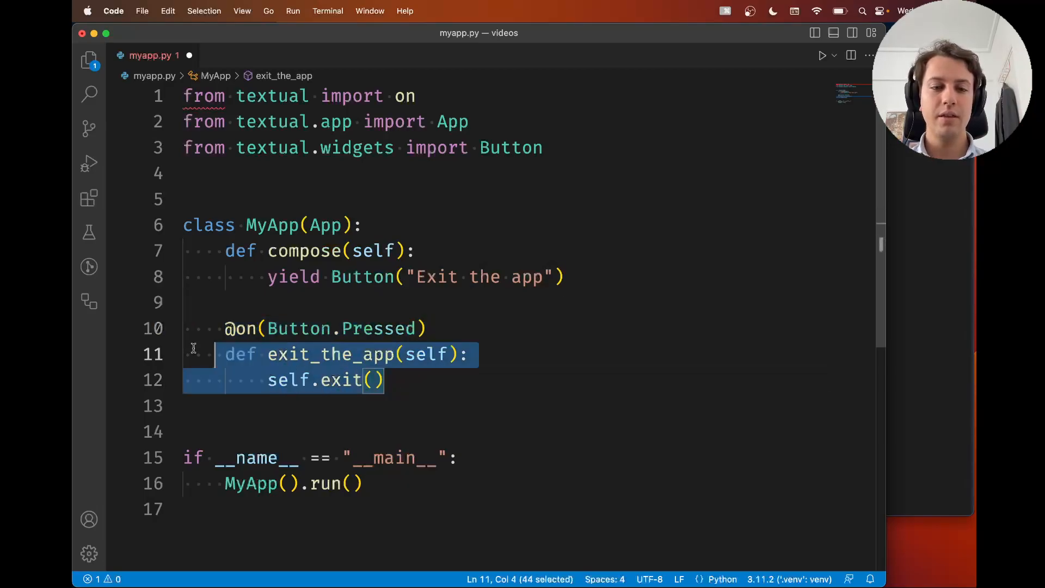
{"action": "left_click", "coordinate": [466, 380]}
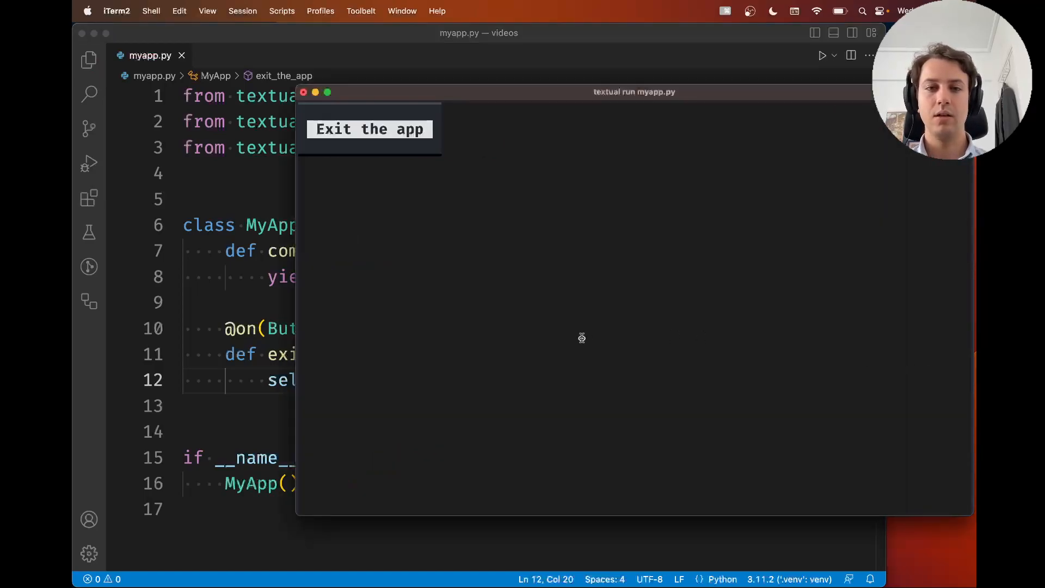
- Press the app's single Exit the app button to close it
{"action": "left_click", "coordinate": [368, 129]}
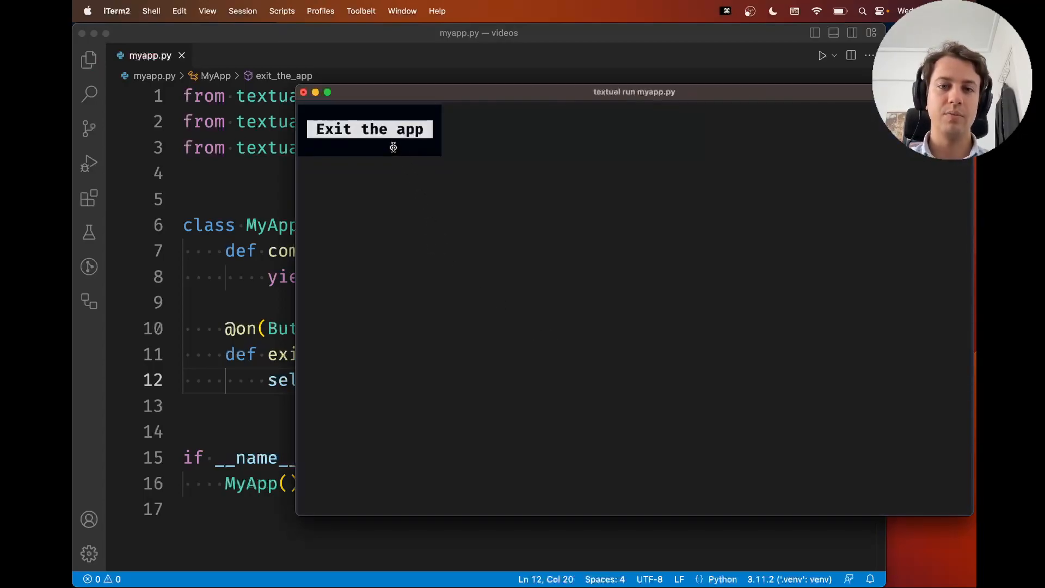
{"action": "left_click", "coordinate": [369, 129]}
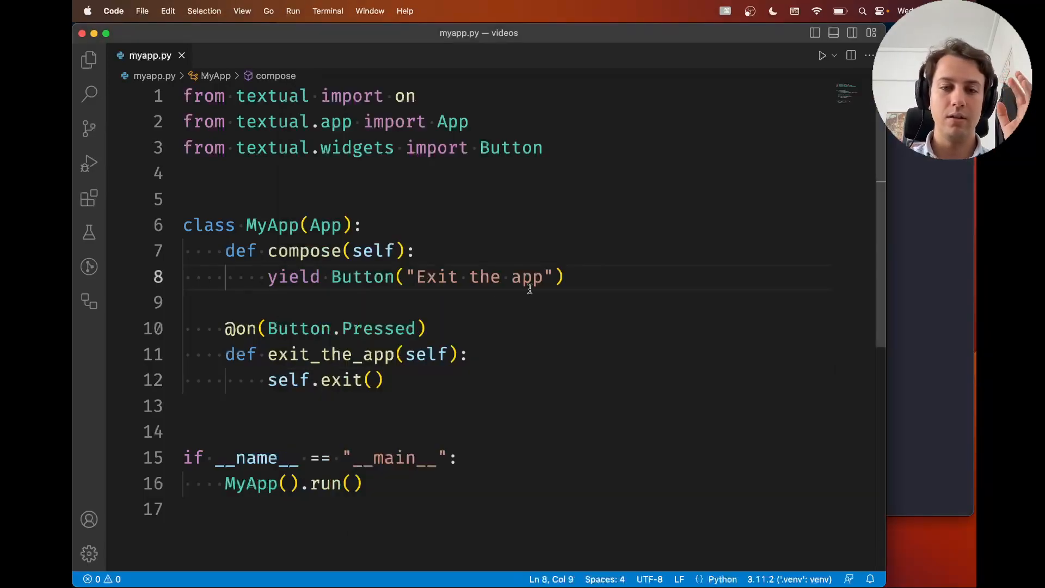
- Add yield Button("Do nothing") on a new line after the Exit the app button
{"action": "left_click", "coordinate": [572, 276]}
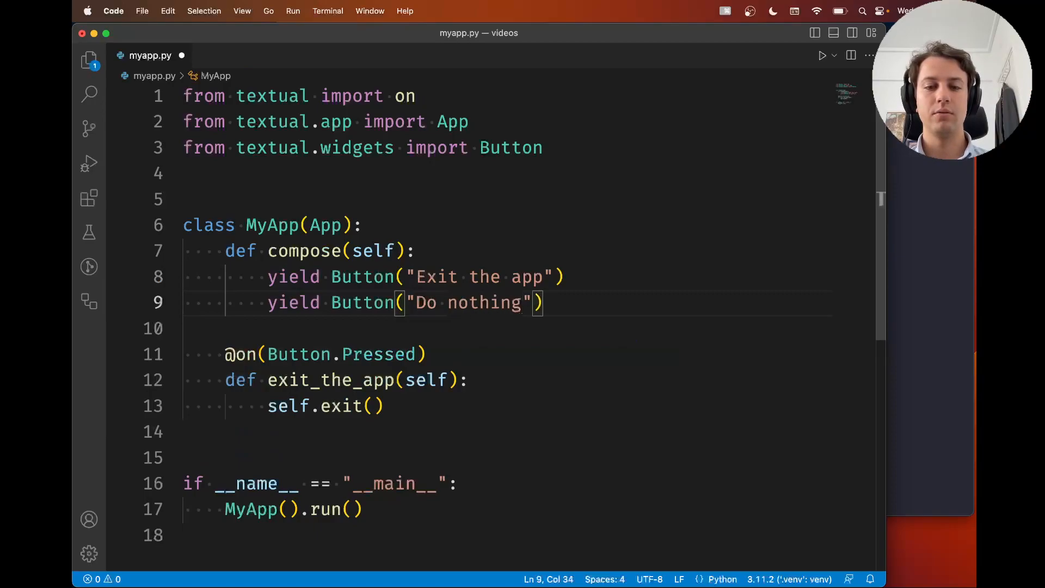
{"action": "left_click", "coordinate": [543, 303]}
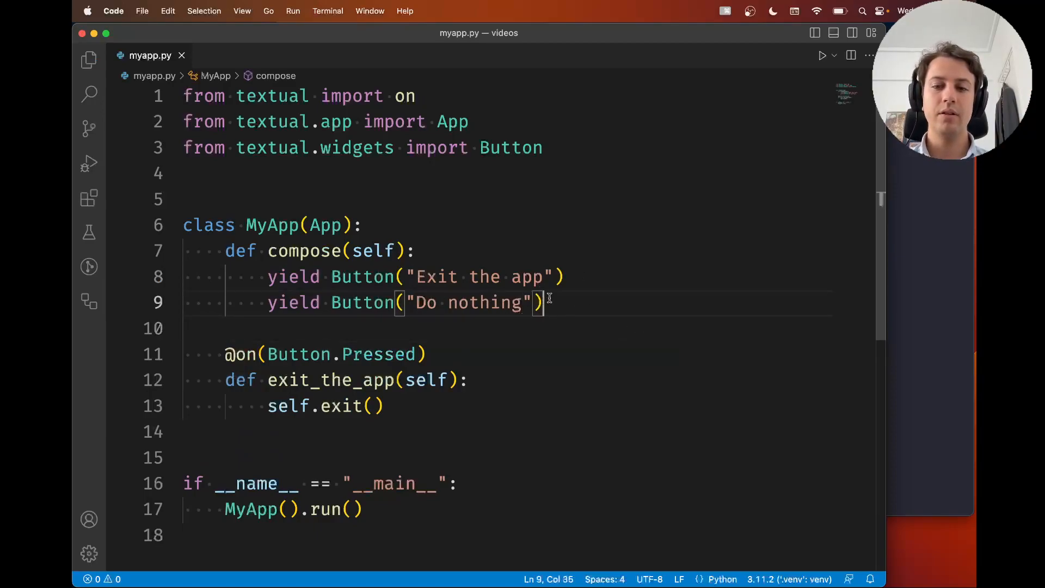
{"action": "left_click", "coordinate": [400, 277]}
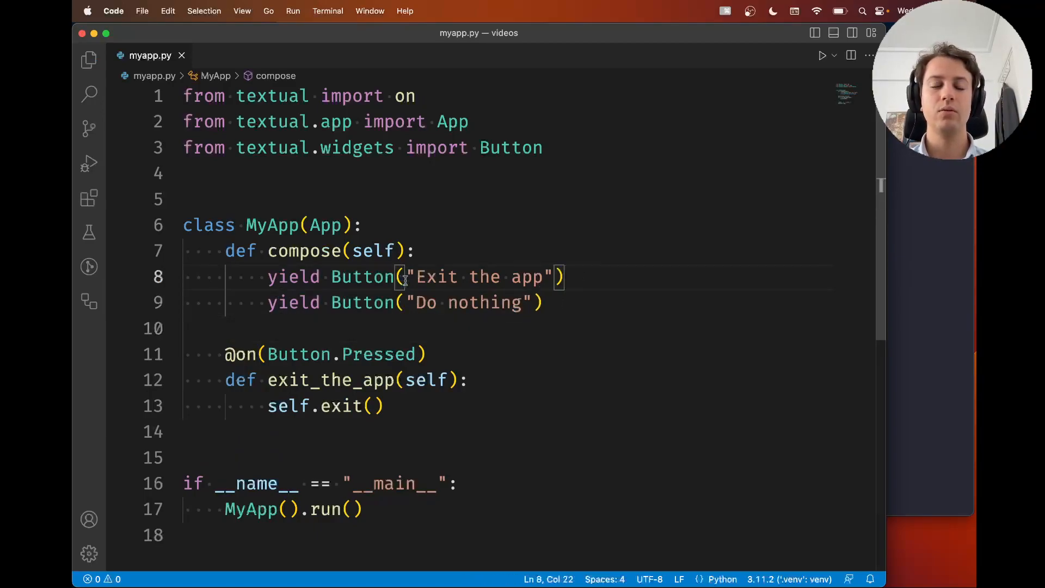
{"action": "left_click", "coordinate": [526, 302]}
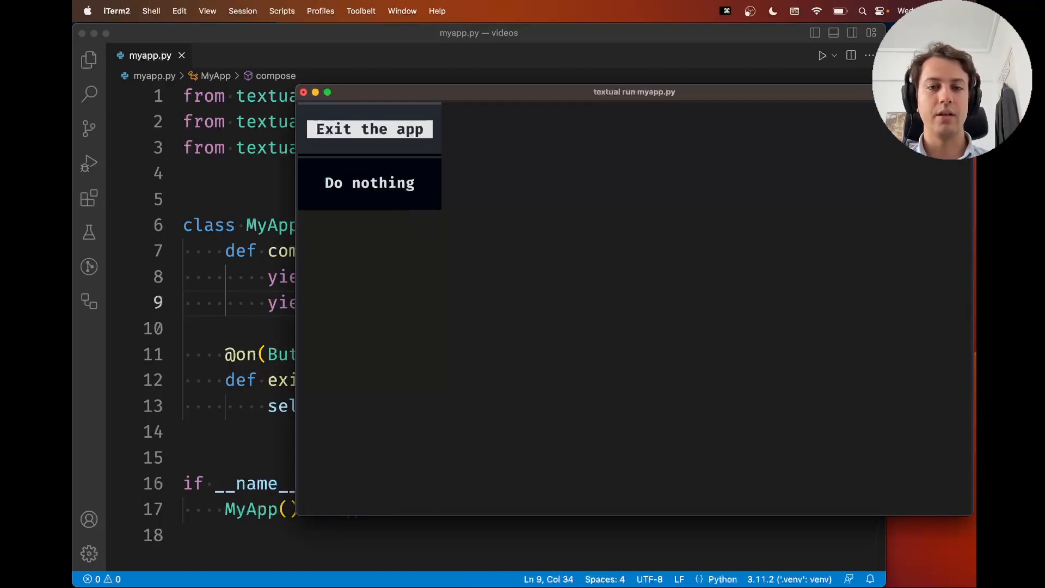
- Press a button in the two-button app to close it
{"action": "left_click", "coordinate": [369, 128]}
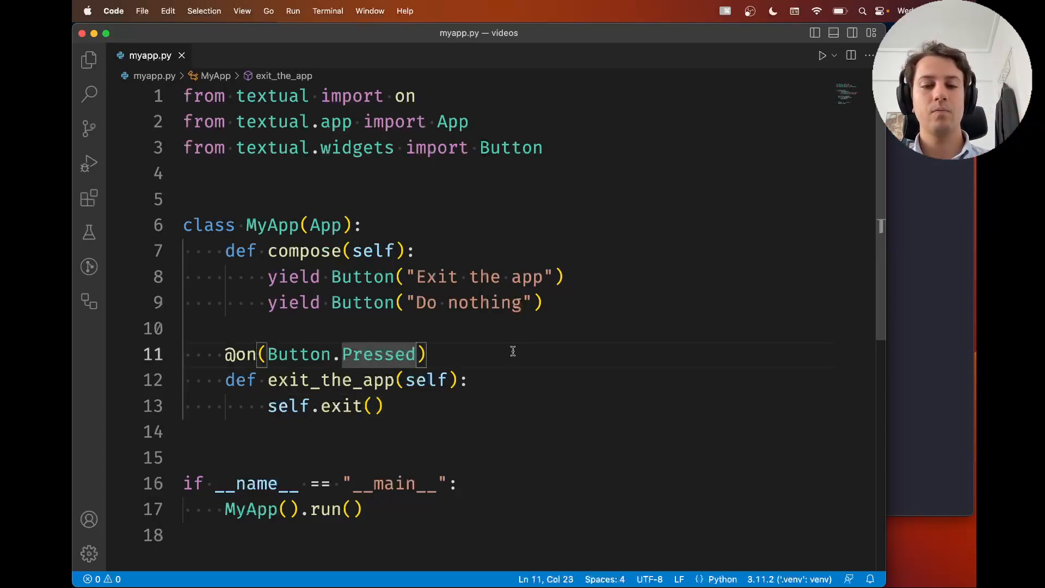
- Give the Exit the app button id="exit"
{"action": "type", "text": ","}
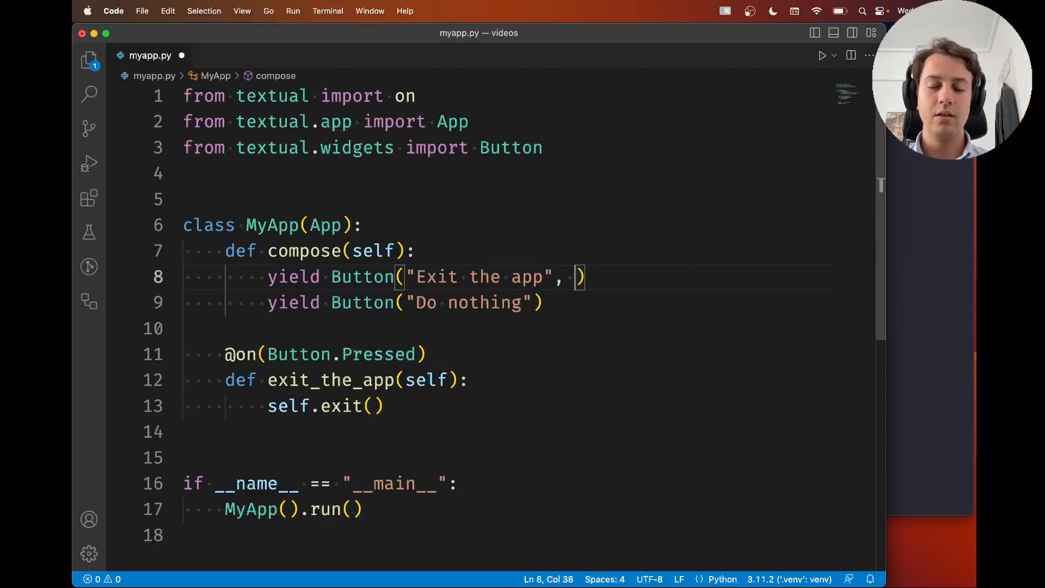
{"action": "type", "text": "id=\"exit\""}
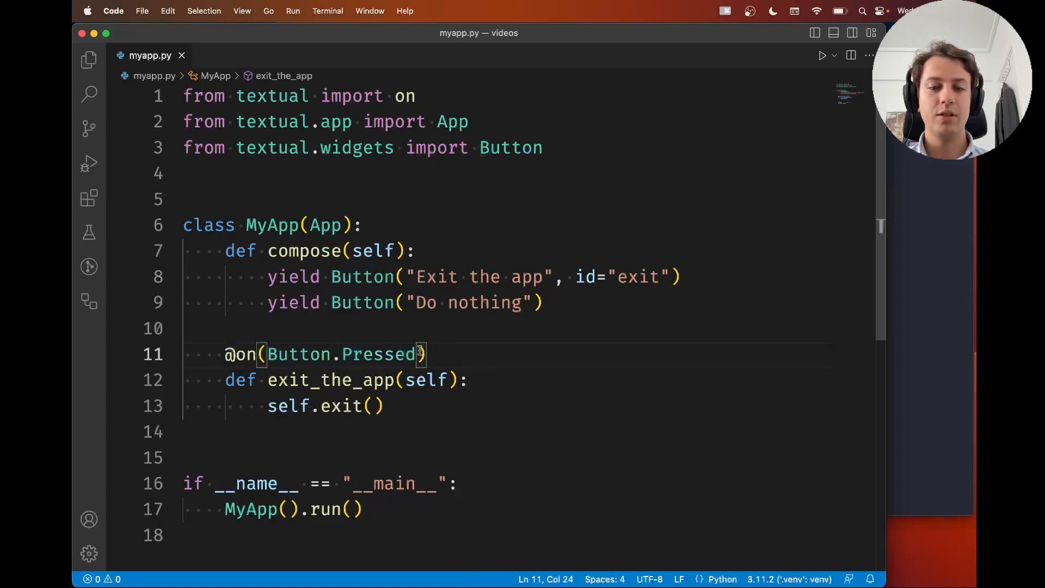
{"action": "type", "text": "\", \""}
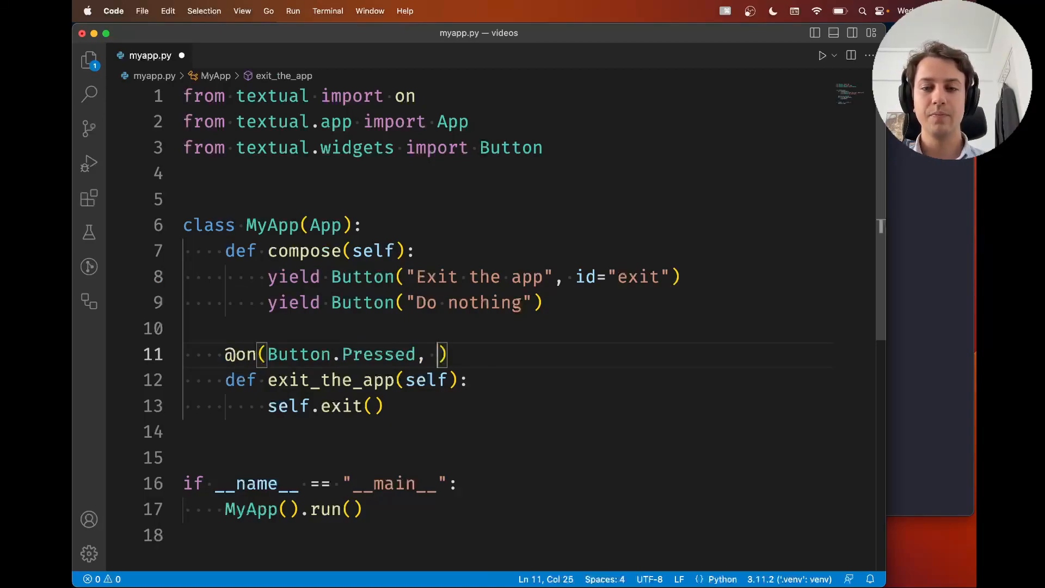
{"action": "double_click", "coordinate": [638, 277]}
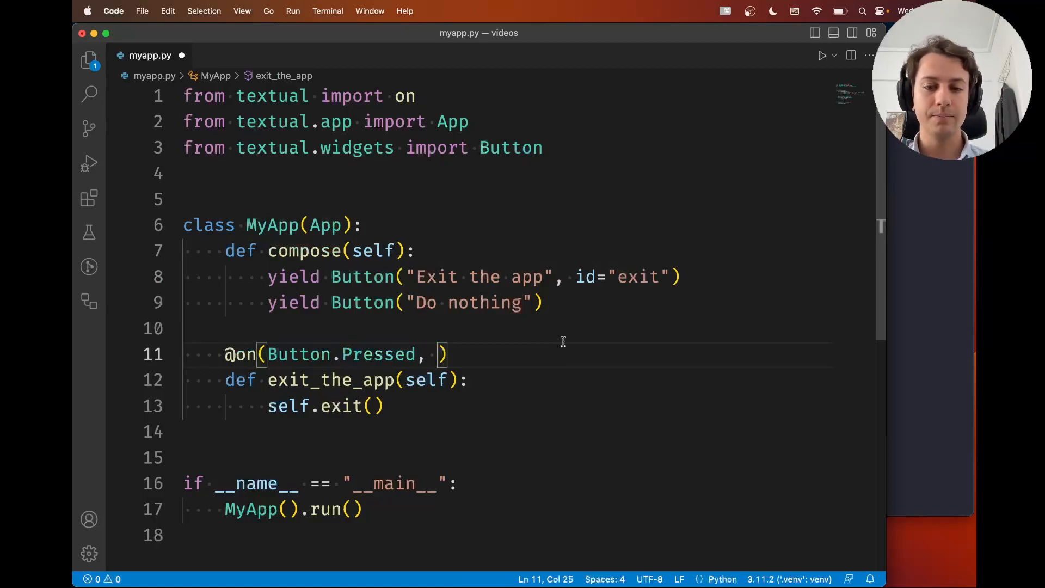
{"action": "type", "text": "\"#e\""}
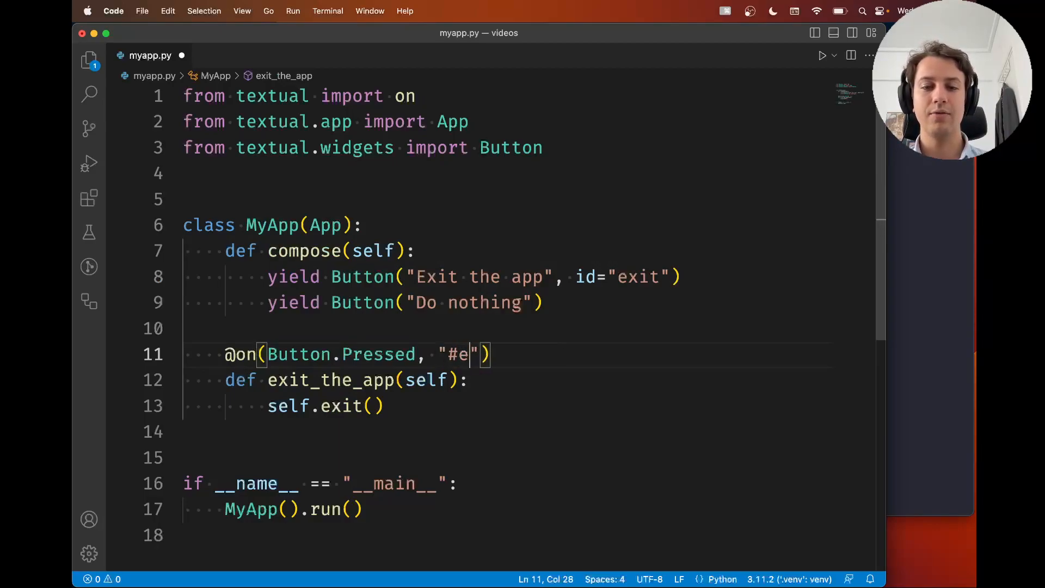
{"action": "type", "text": "xit"}
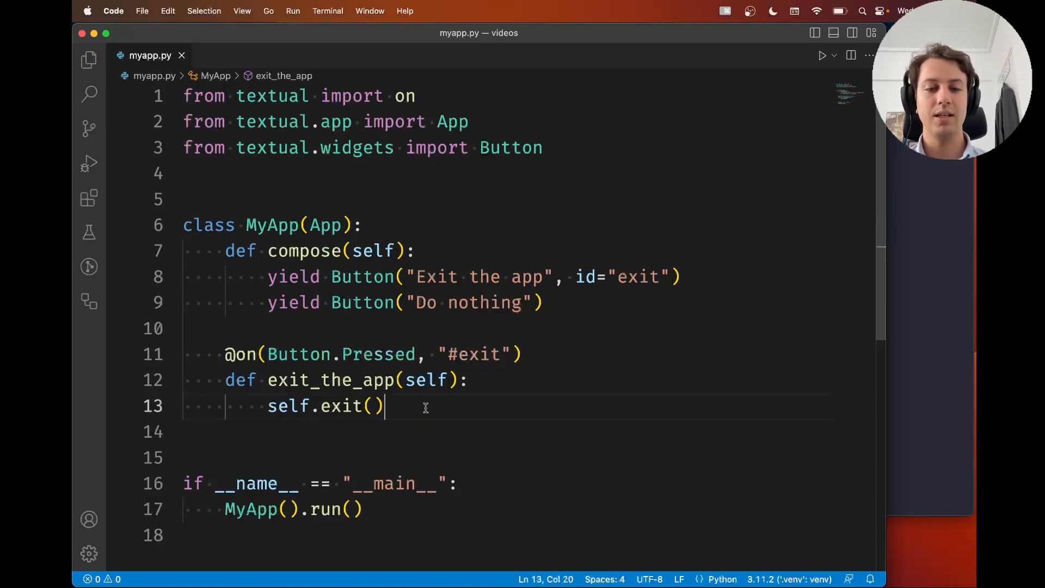
{"action": "left_click", "coordinate": [543, 302]}
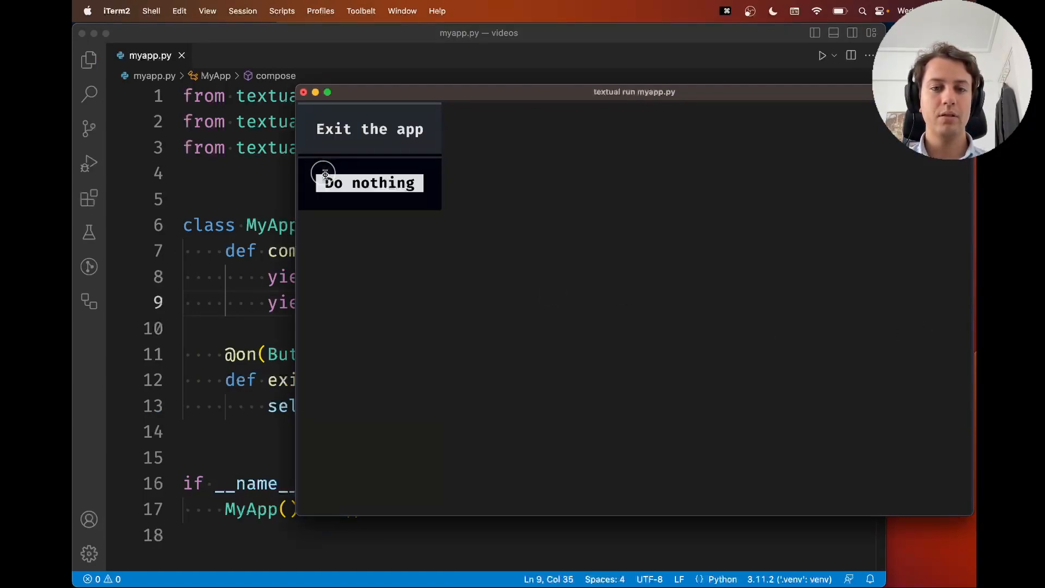
{"action": "mouse_move", "coordinate": [369, 129]}
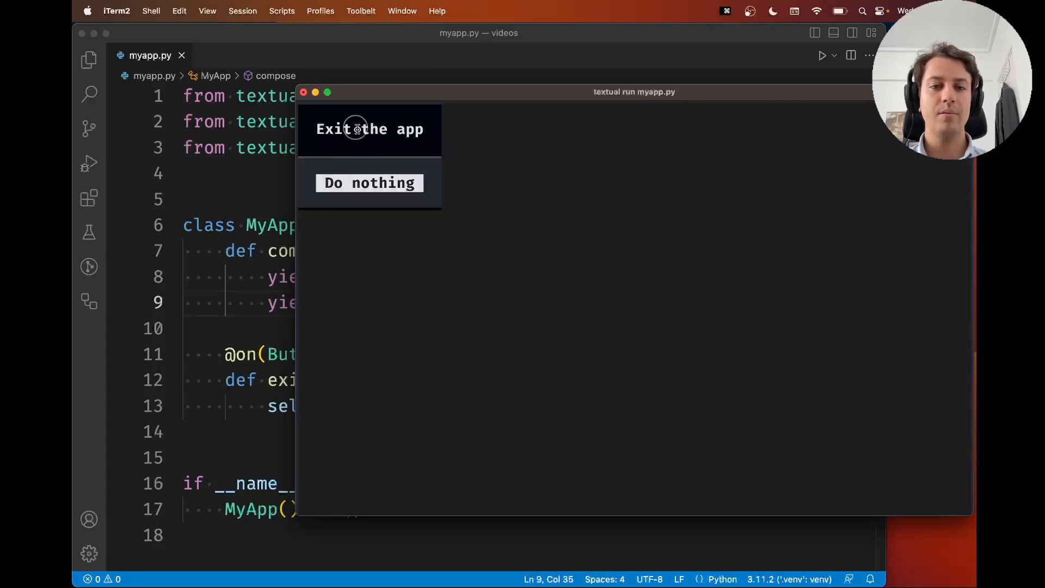
- Press Exit the app to close the app, then return to the #exit decorator
{"action": "left_click", "coordinate": [369, 129]}
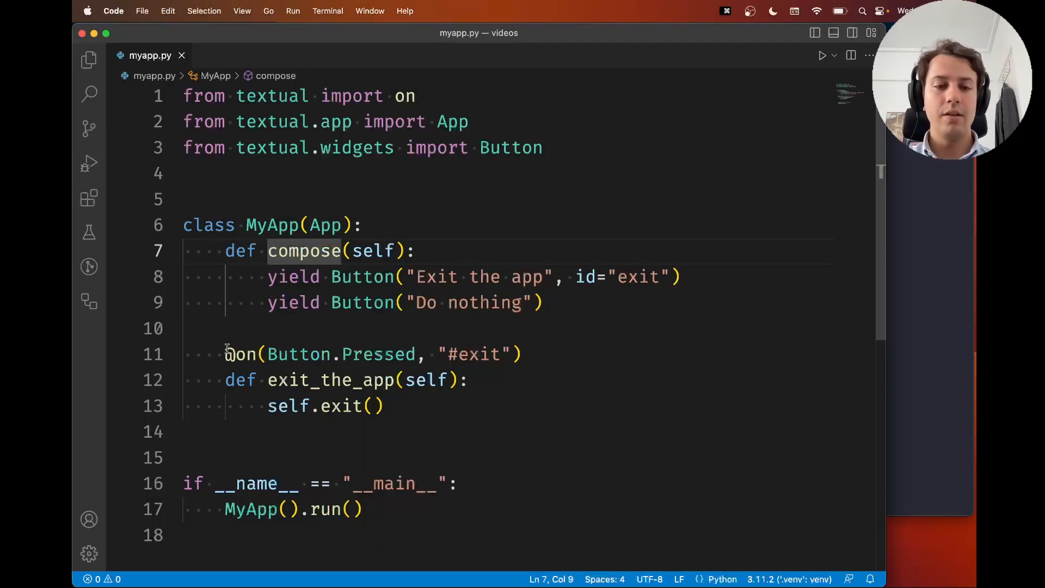
{"action": "left_click", "coordinate": [517, 354]}
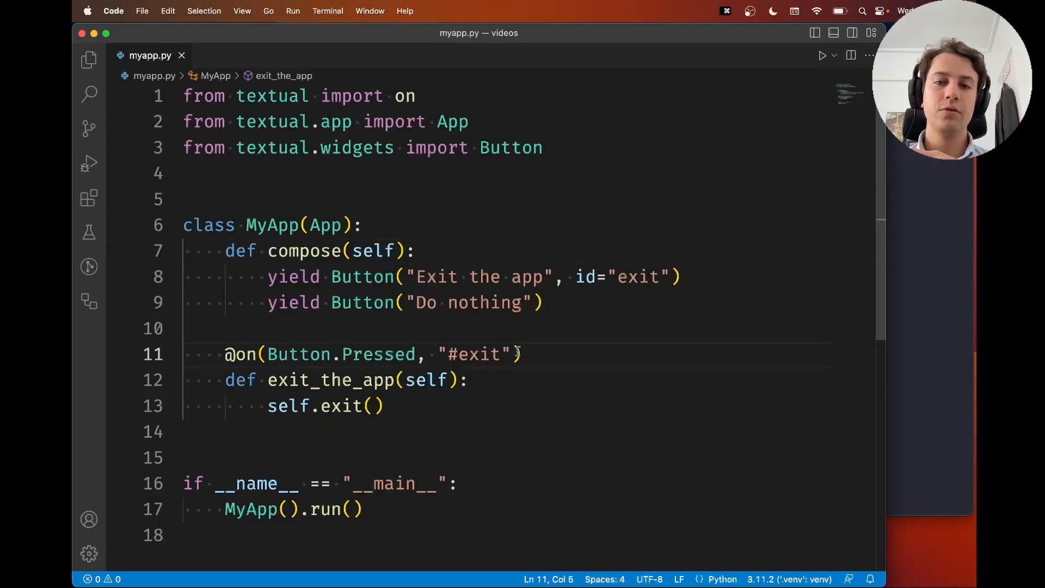